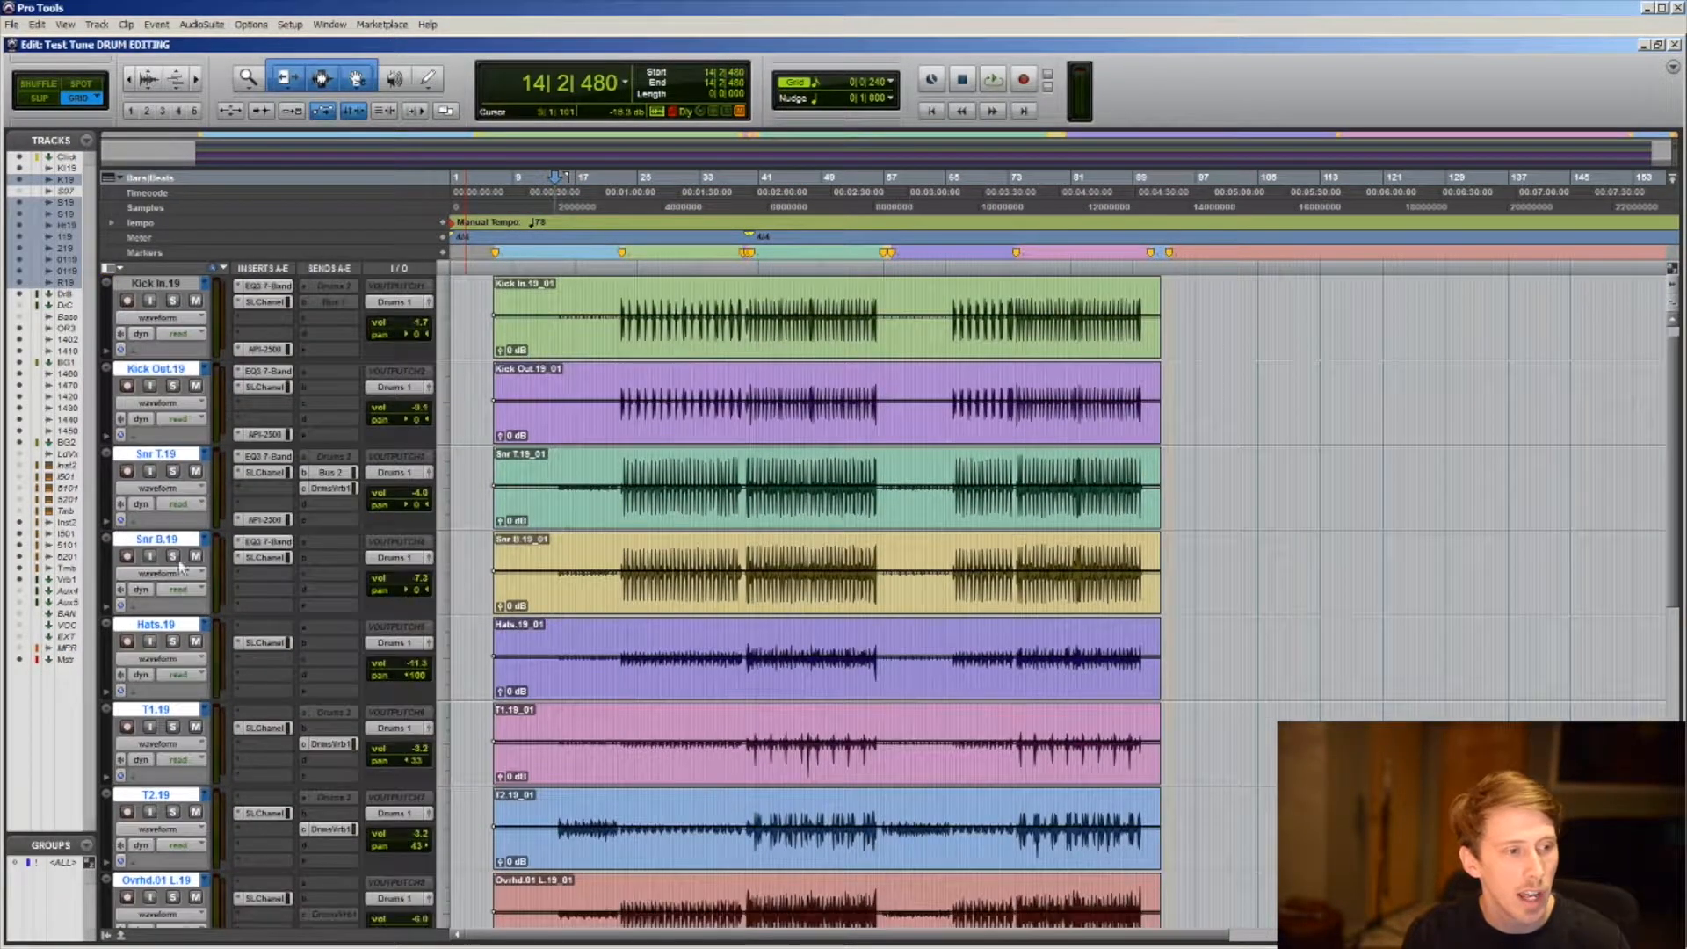
# Create a Mix/Edit group named 'Drums' covering Kick In through Room Crush Mono.
pyautogui.scroll(-3)
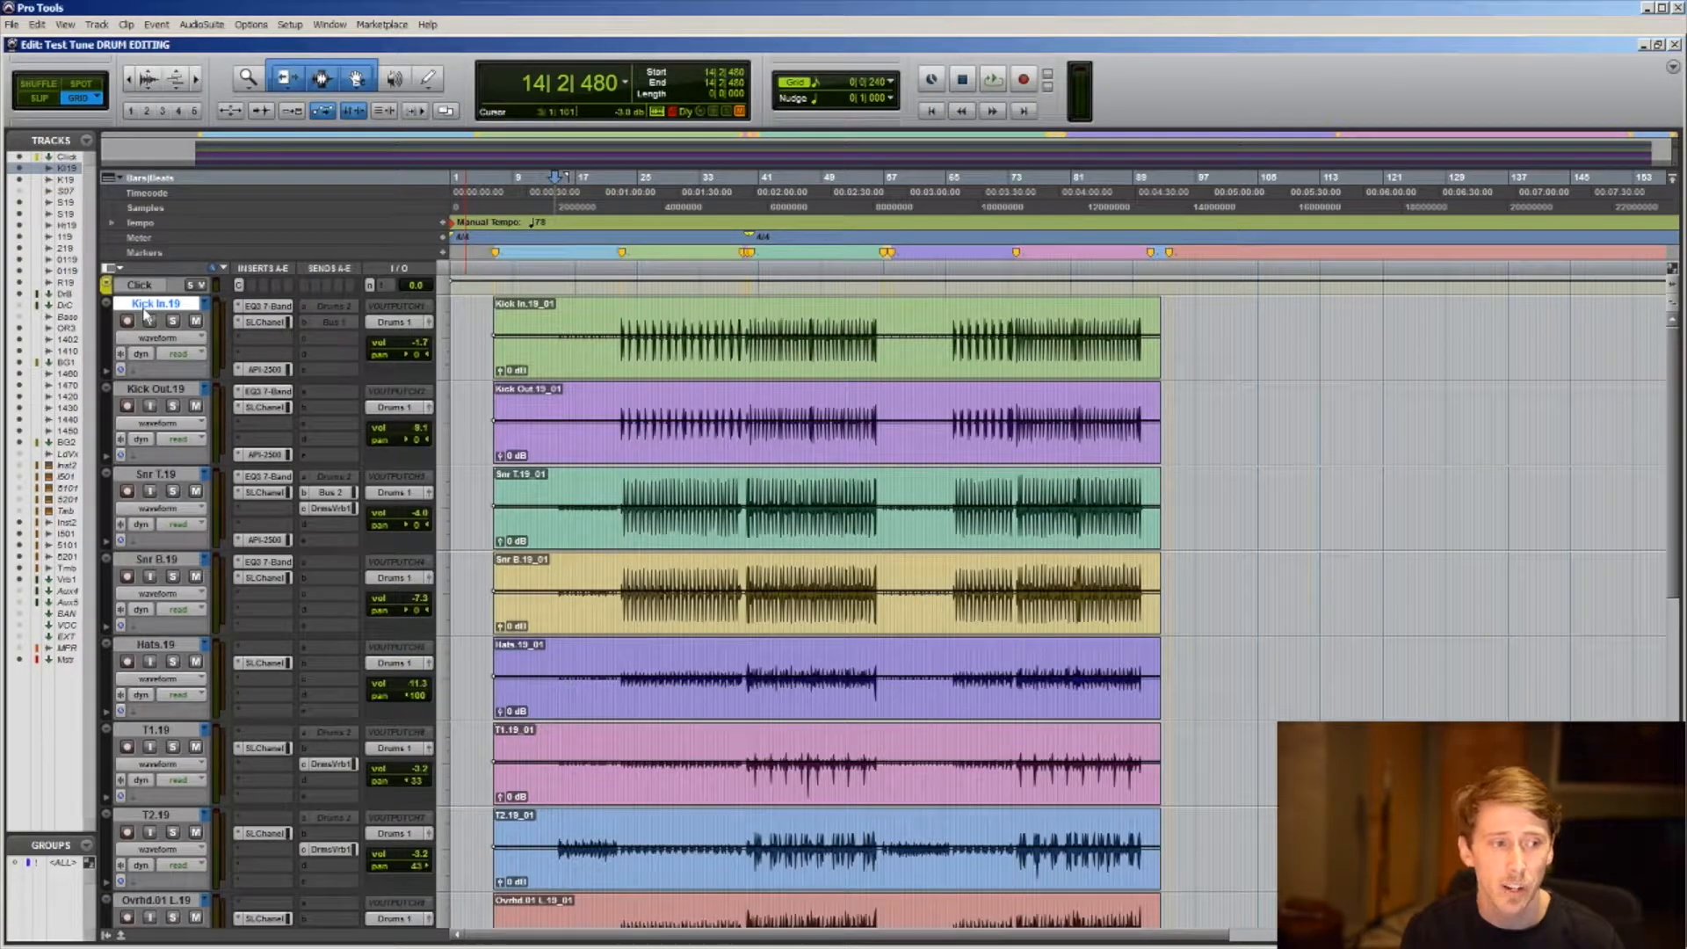
pyautogui.scroll(-3)
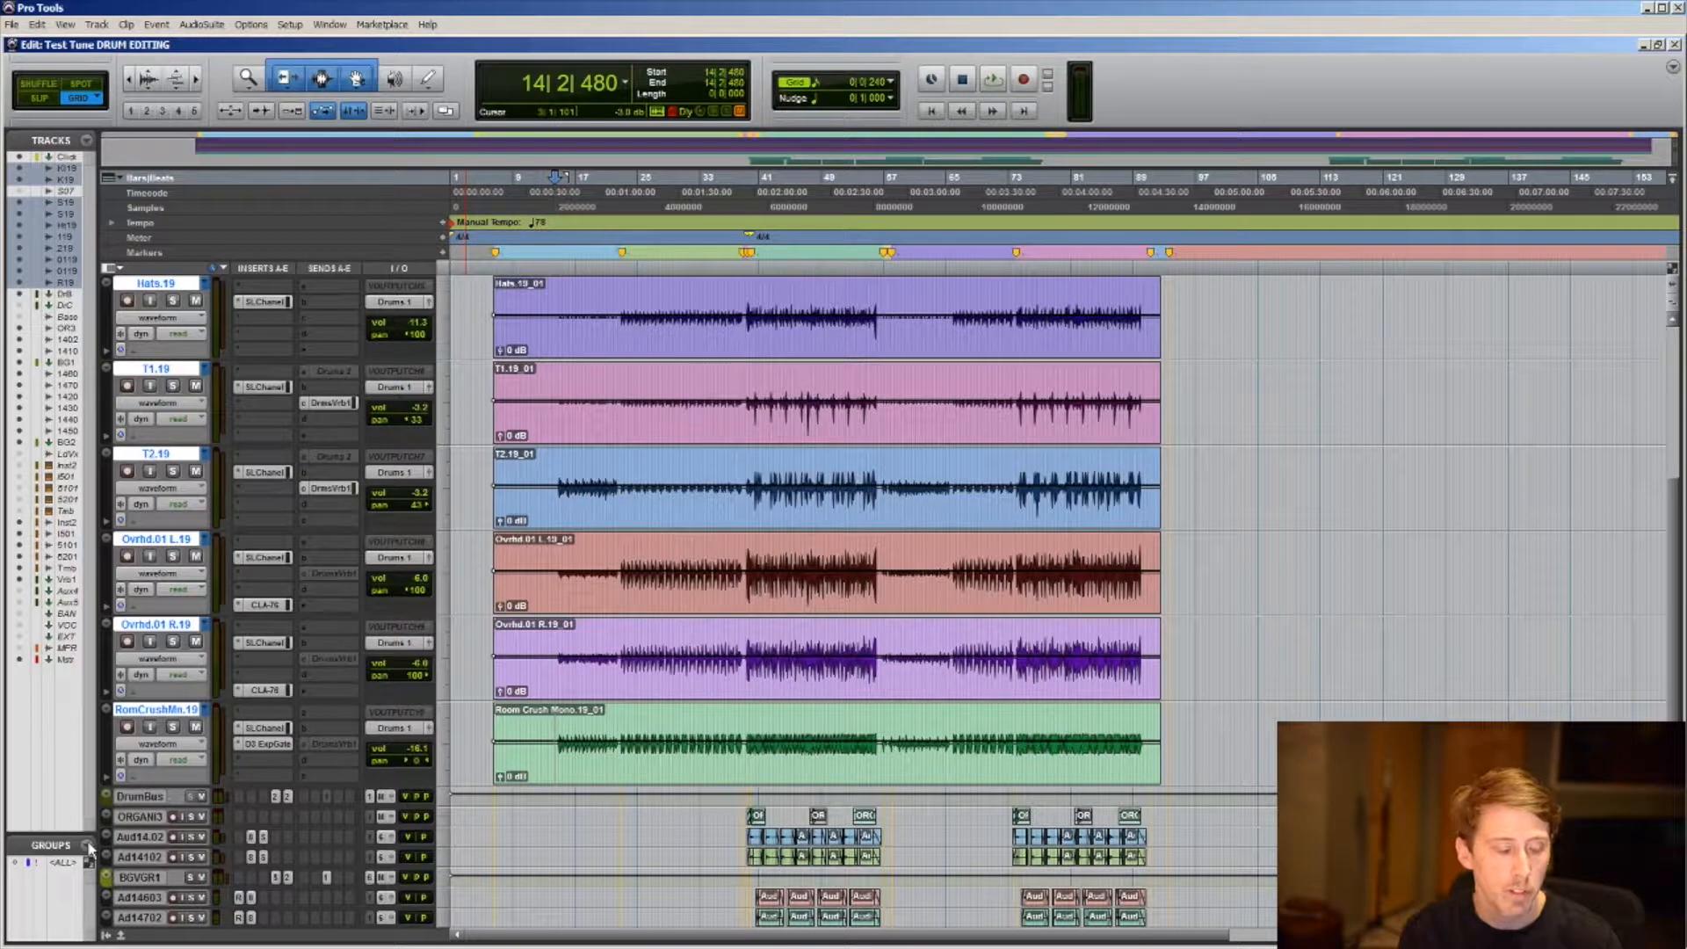
pyautogui.click(81, 844)
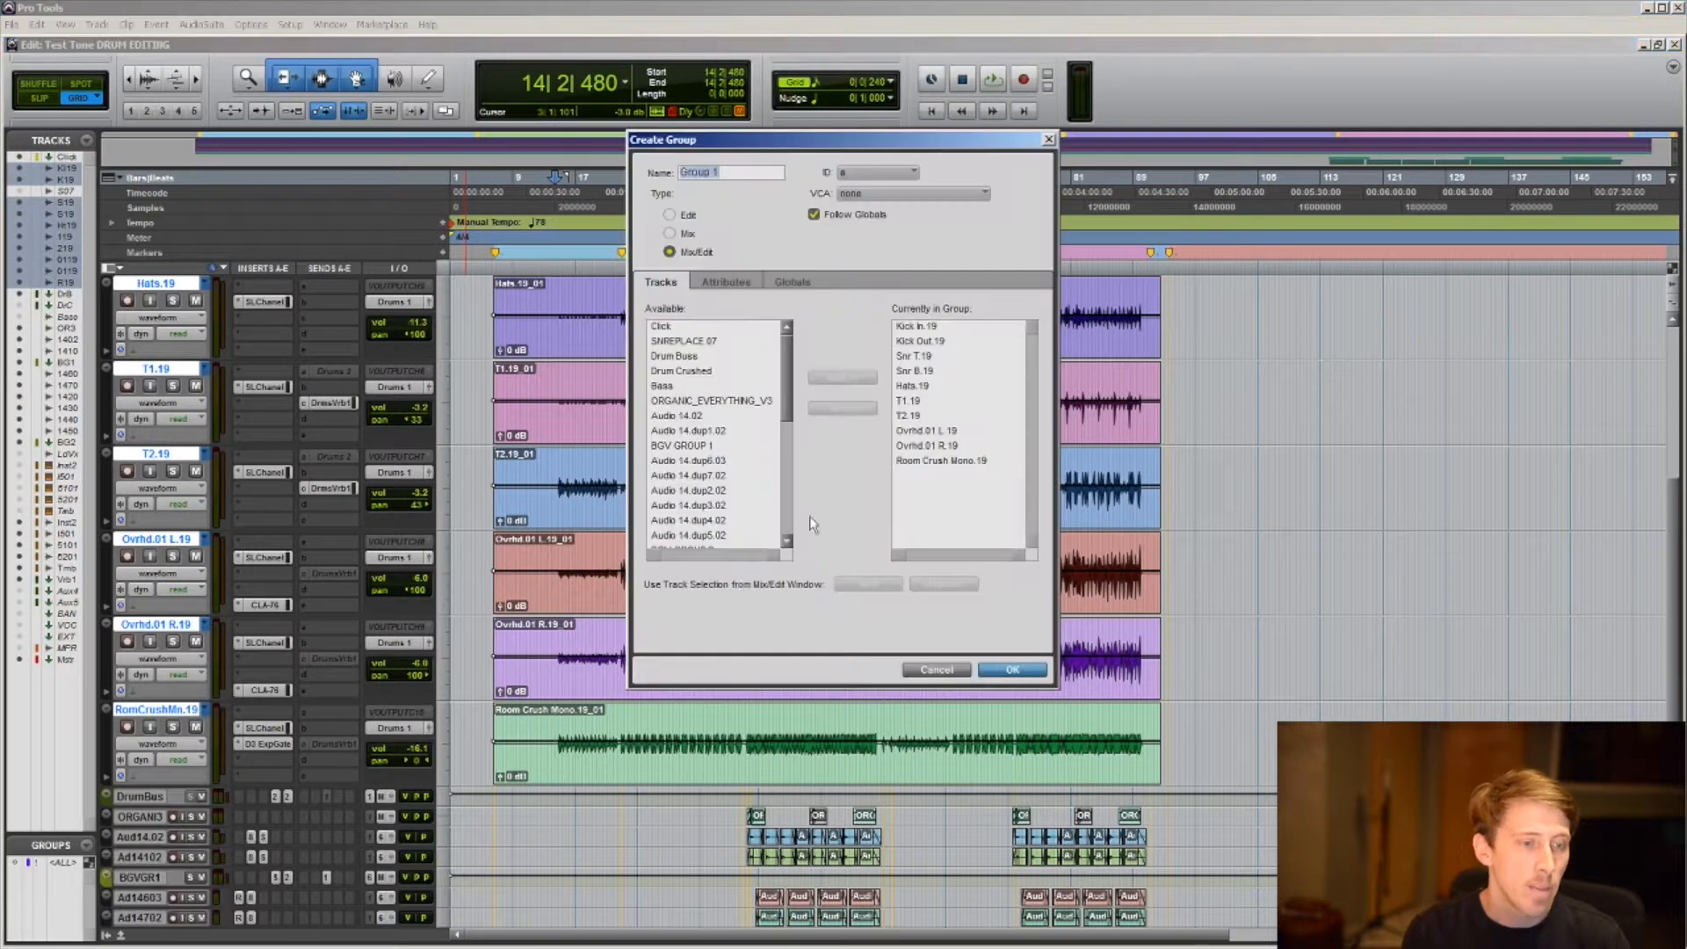
pyautogui.write('DI')
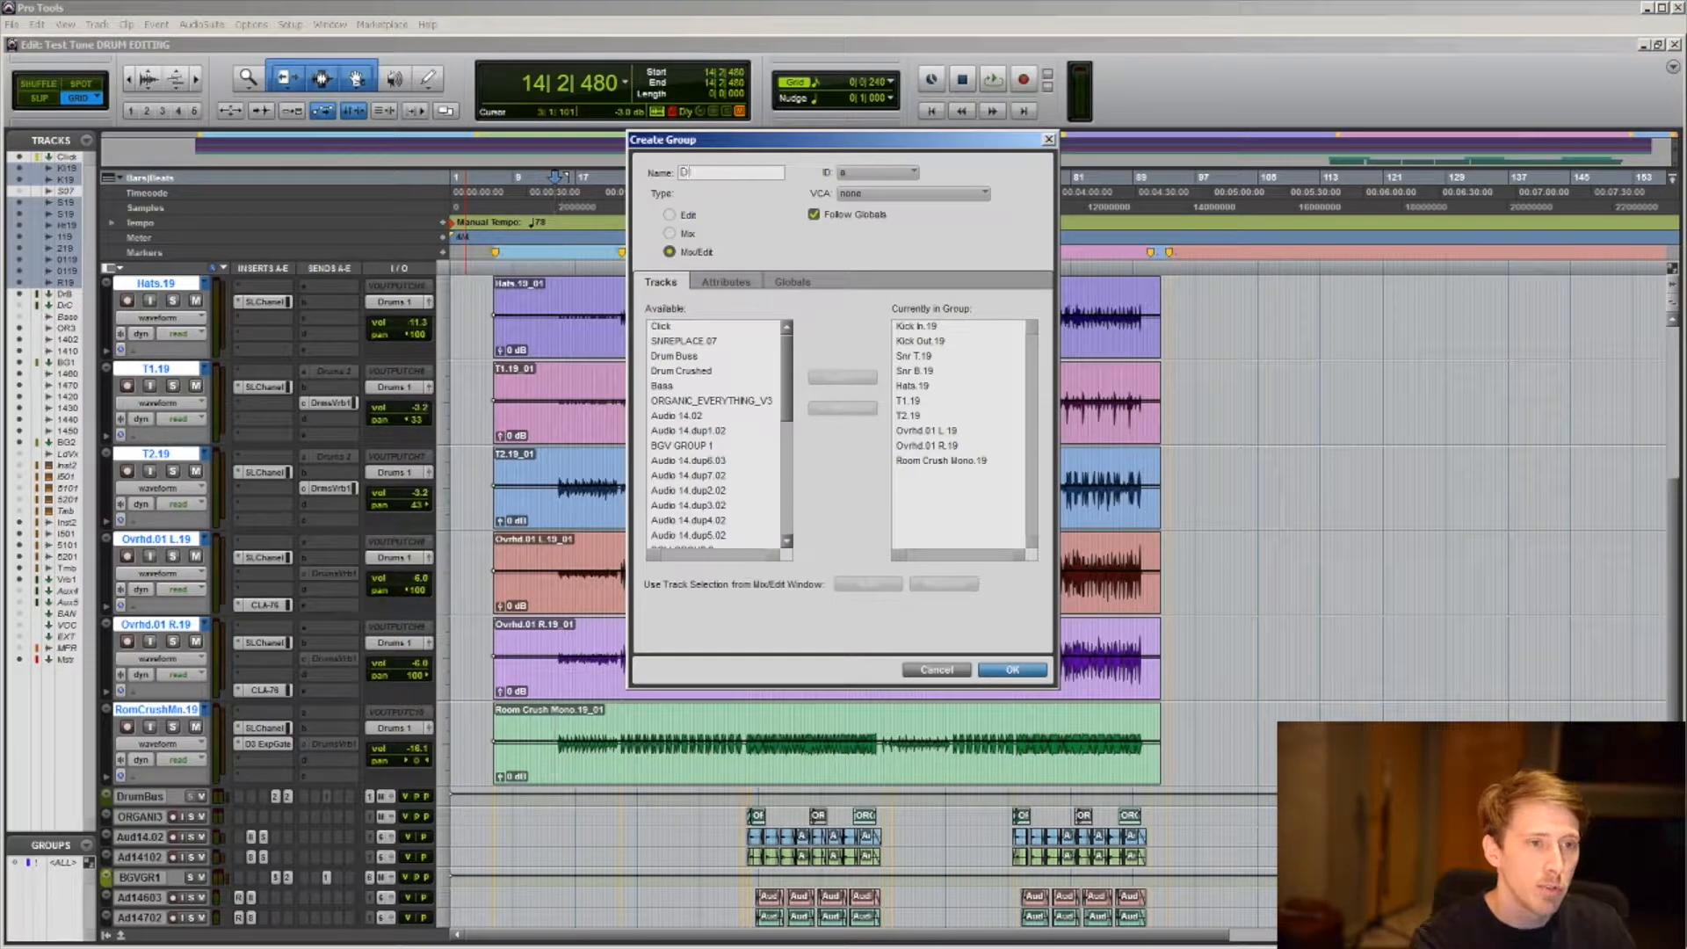
pyautogui.write('Drums')
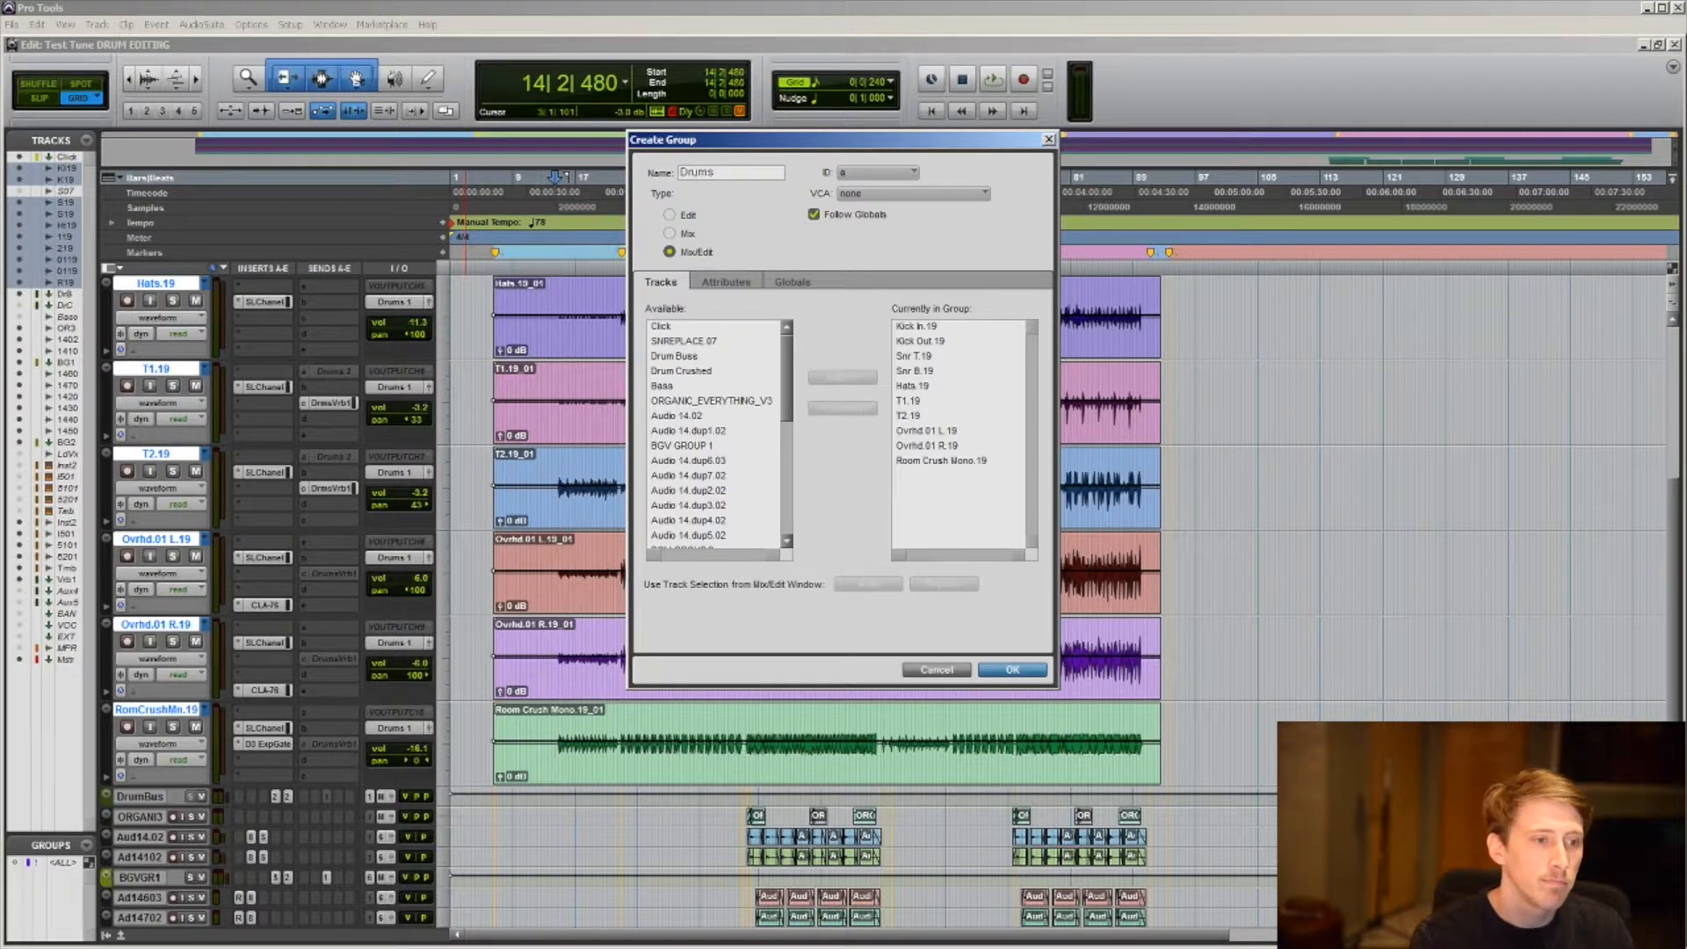
pyautogui.click(1012, 670)
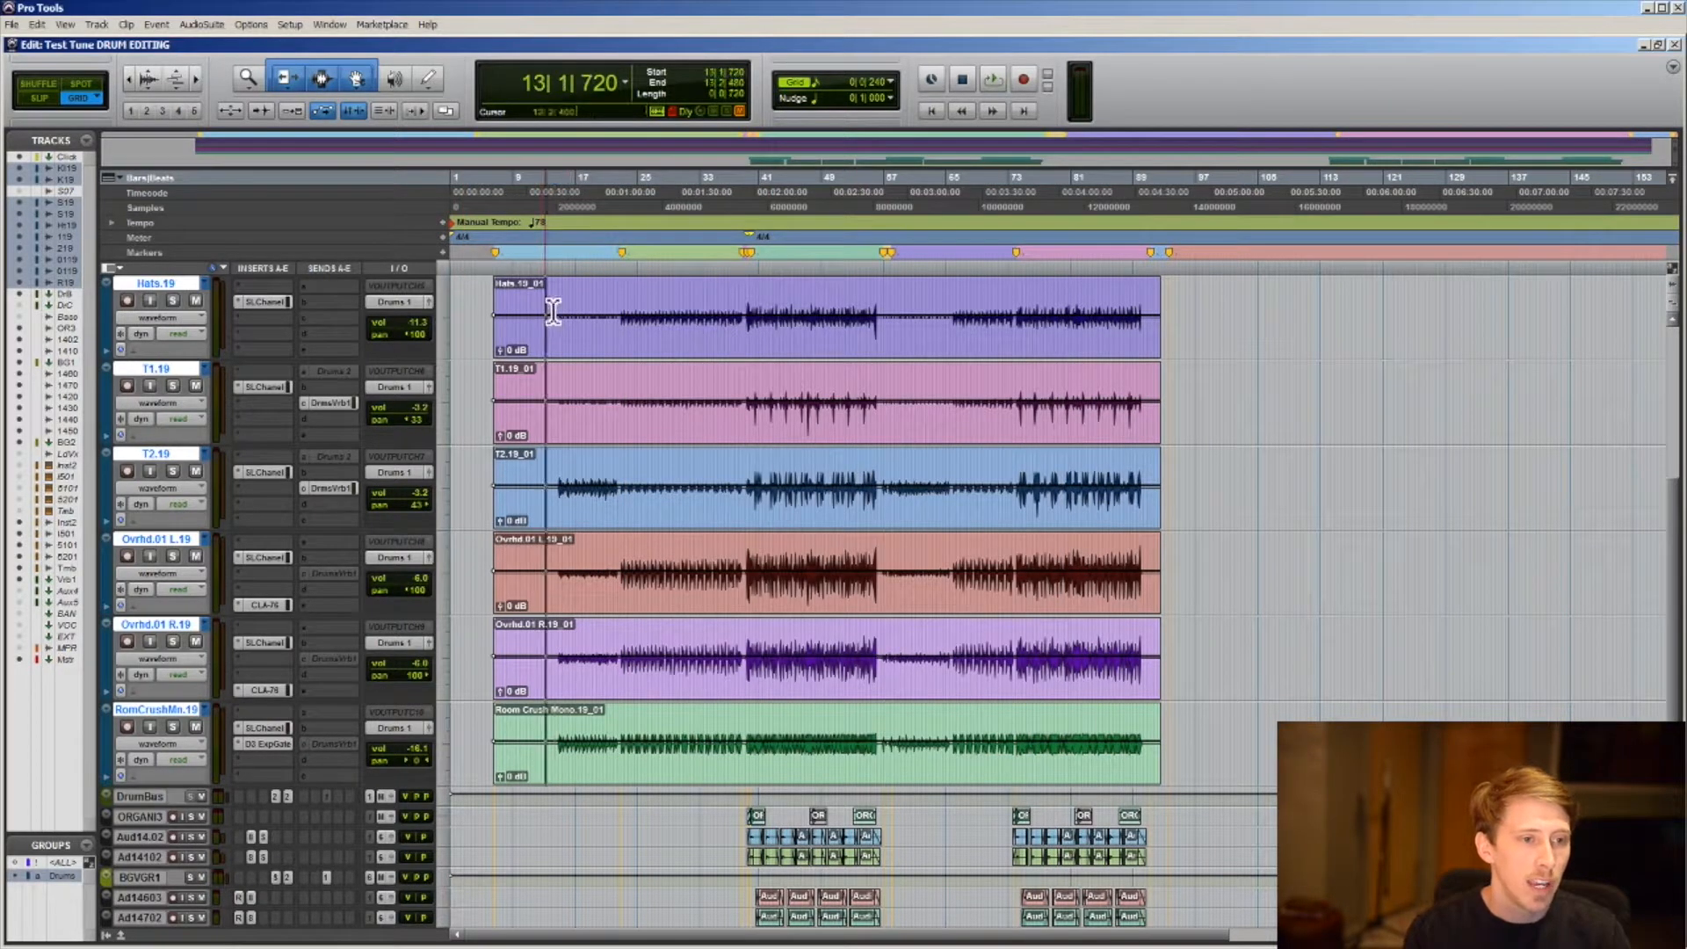